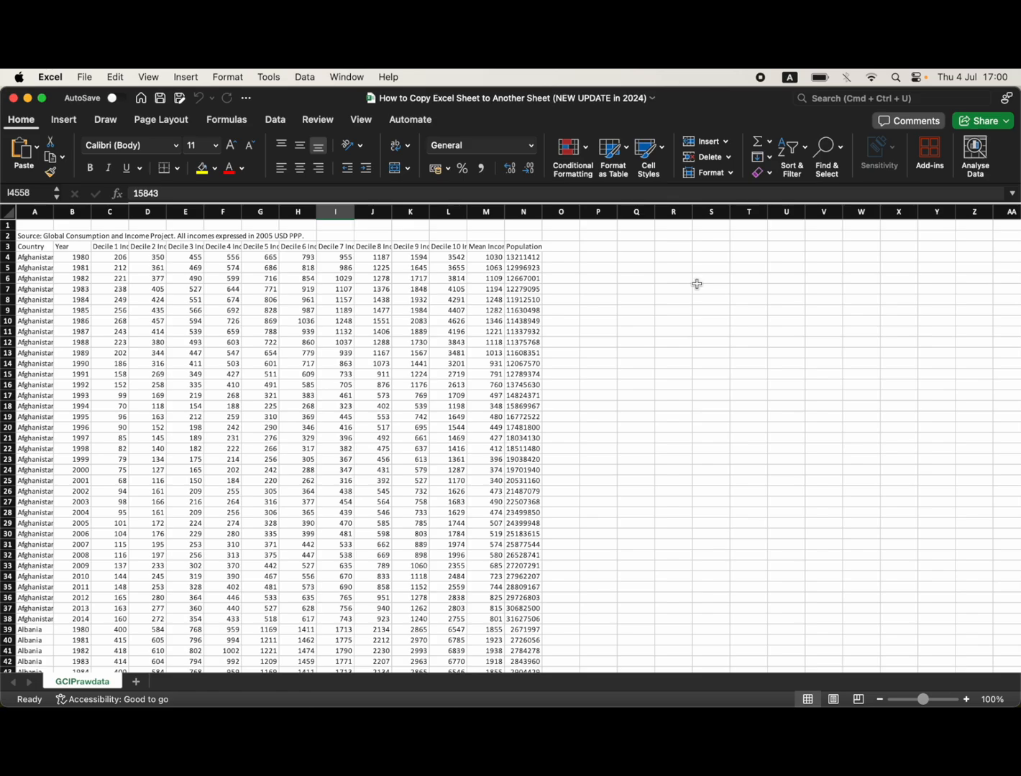
pyautogui.moveTo(539, 363)
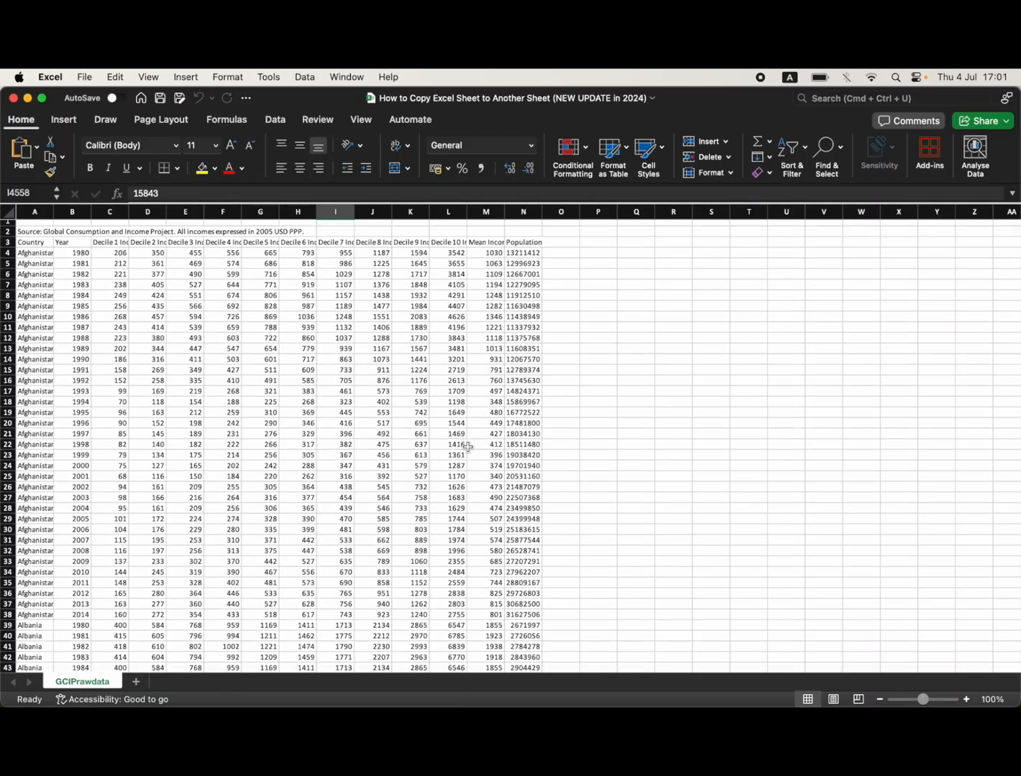
# Step: Copy the GCIPrawdata sheet into a new book via Move or Copy, with Create a copy ticked
pyautogui.scroll(-3)
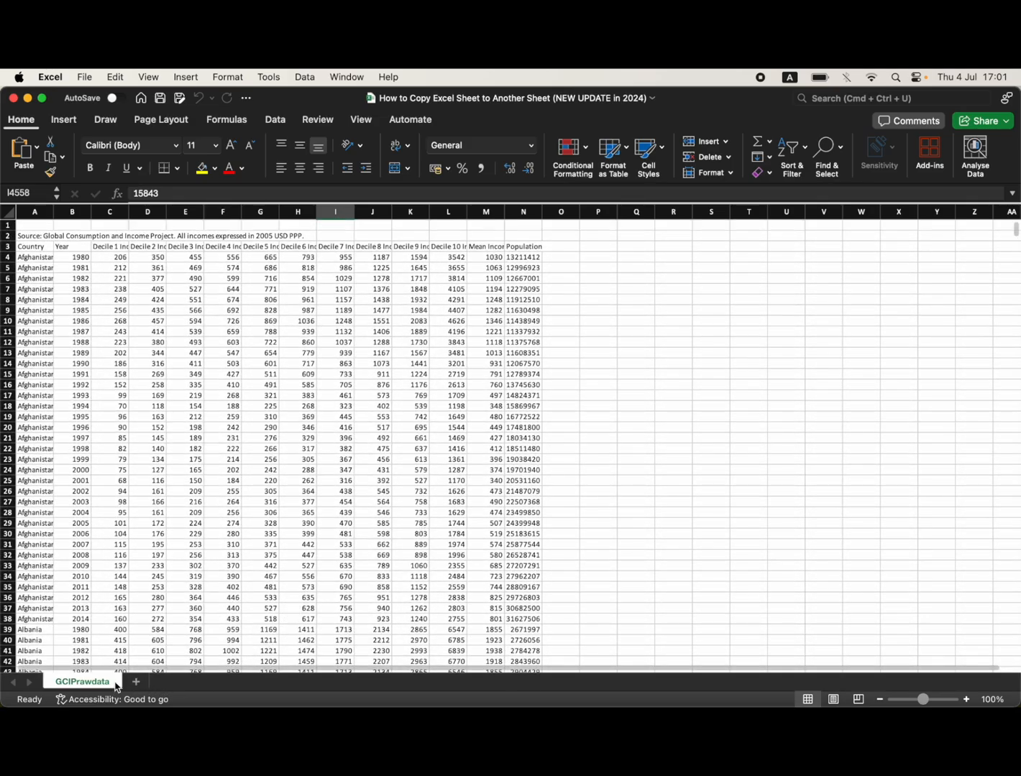
pyautogui.rightClick(82, 681)
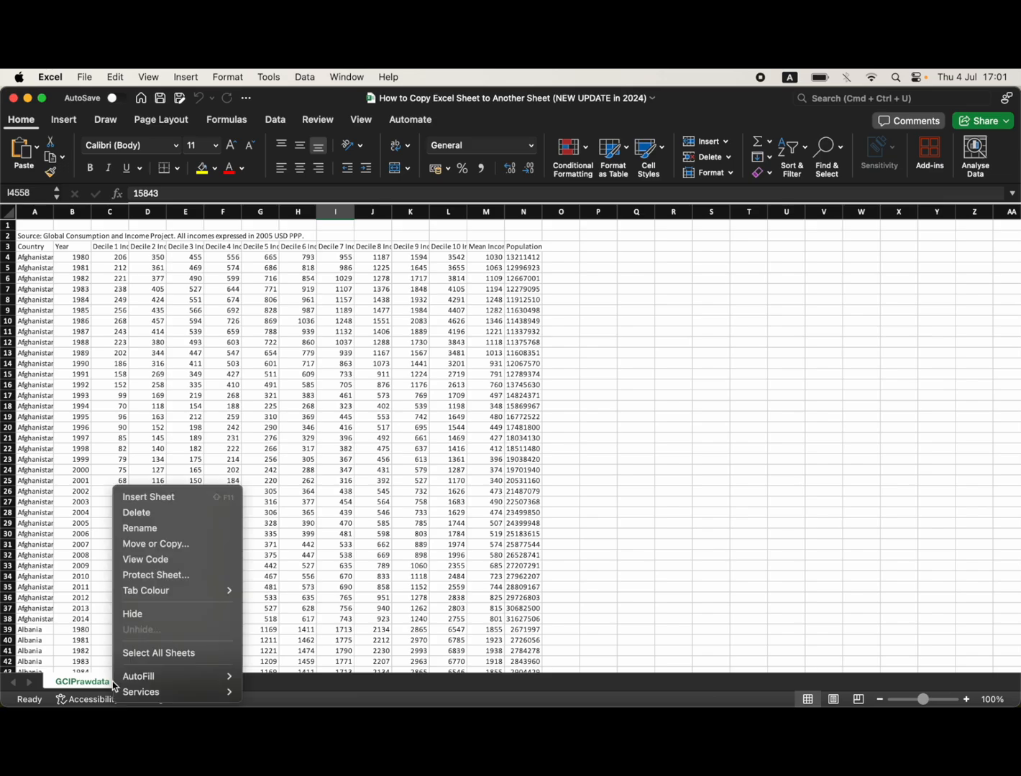
pyautogui.moveTo(218, 544)
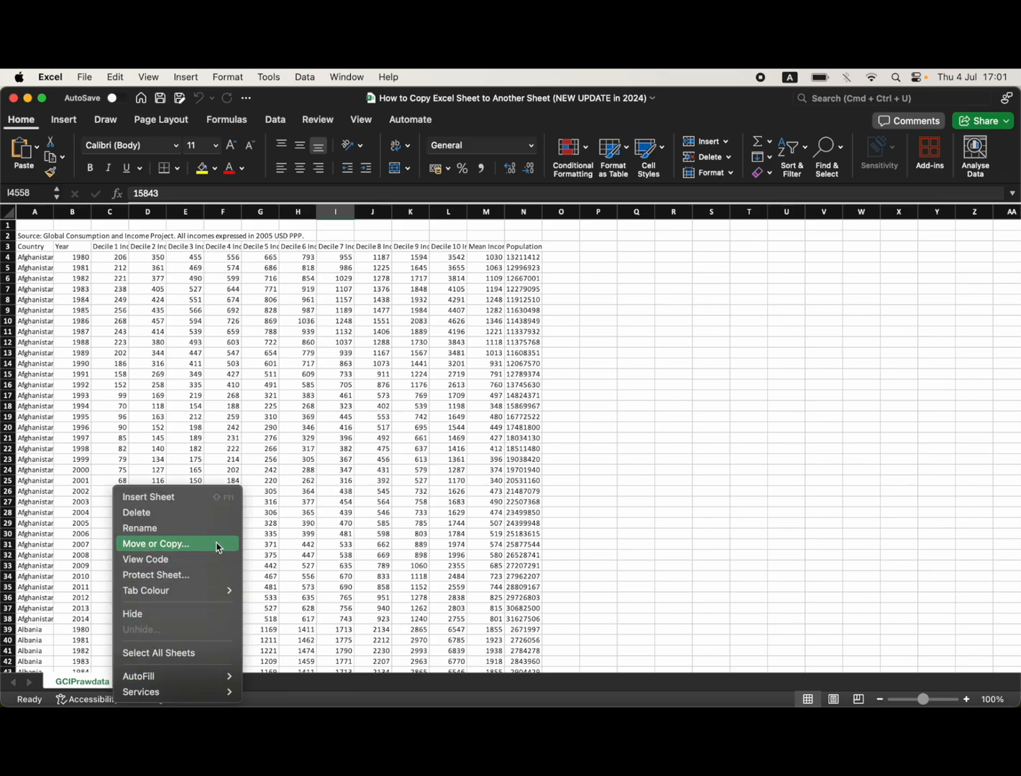
pyautogui.click(155, 544)
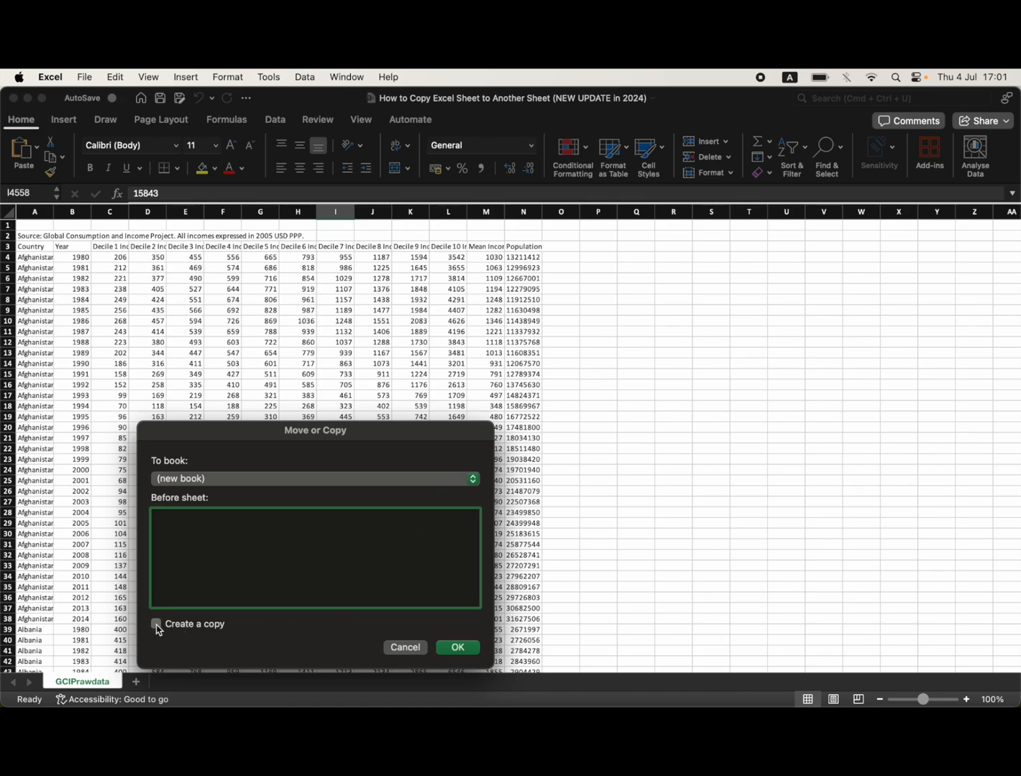
pyautogui.click(156, 623)
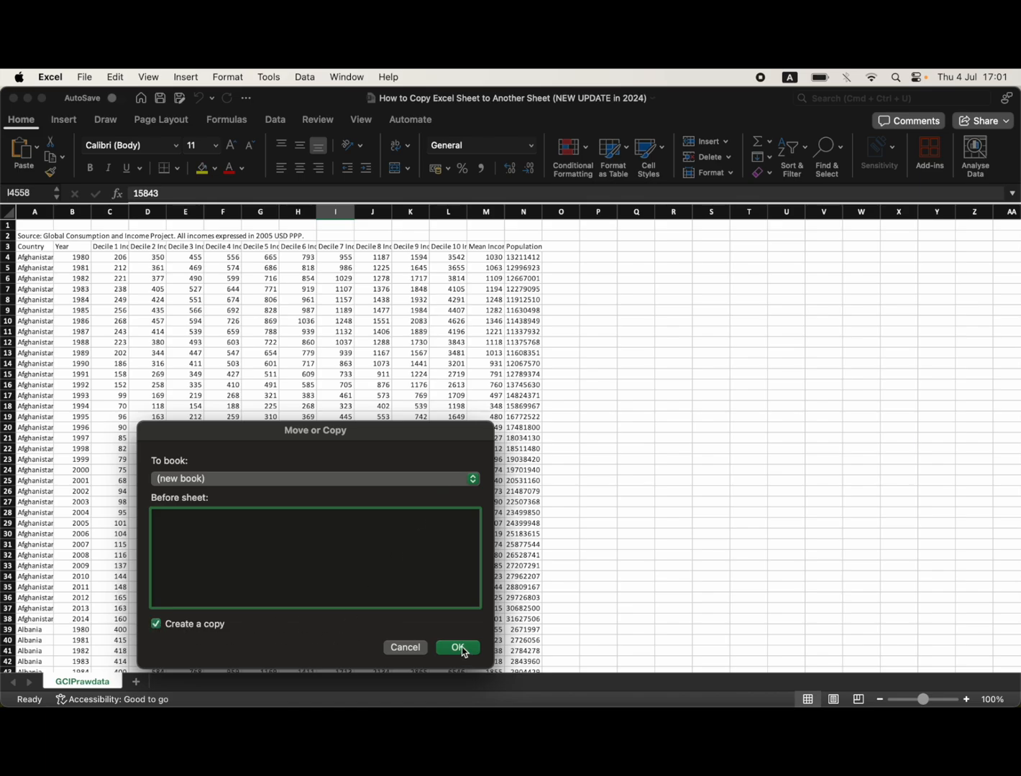
pyautogui.click(458, 648)
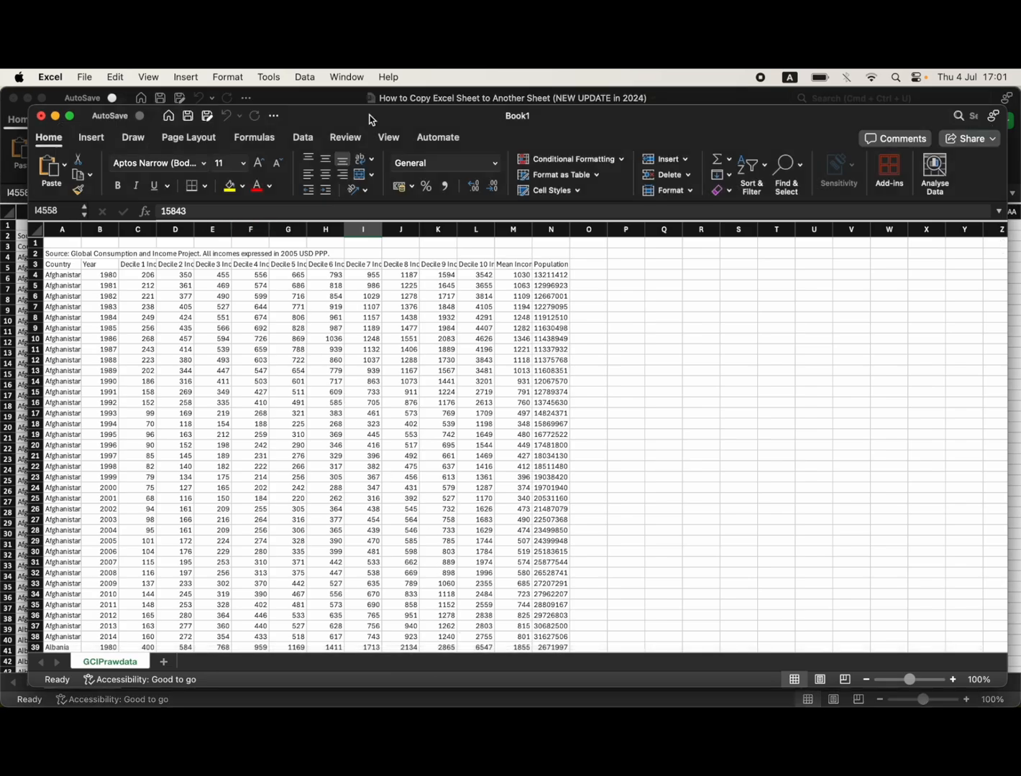
# Step: Save the new workbook as 'Copy' on the Desktop
pyautogui.click(84, 77)
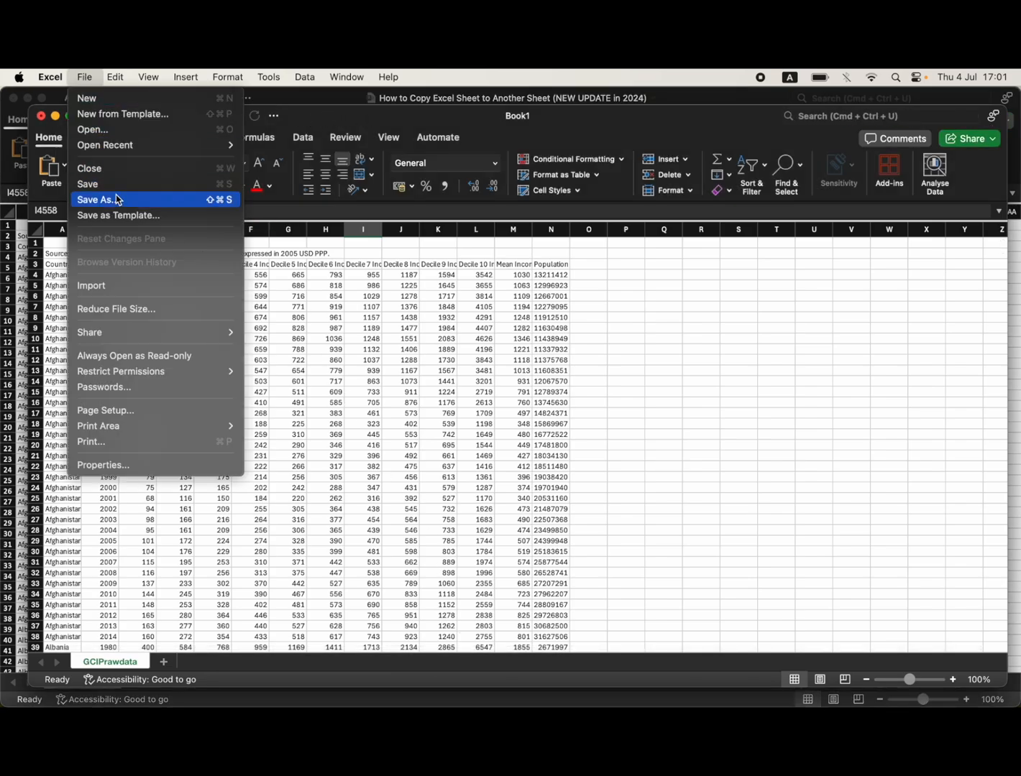
pyautogui.click(96, 199)
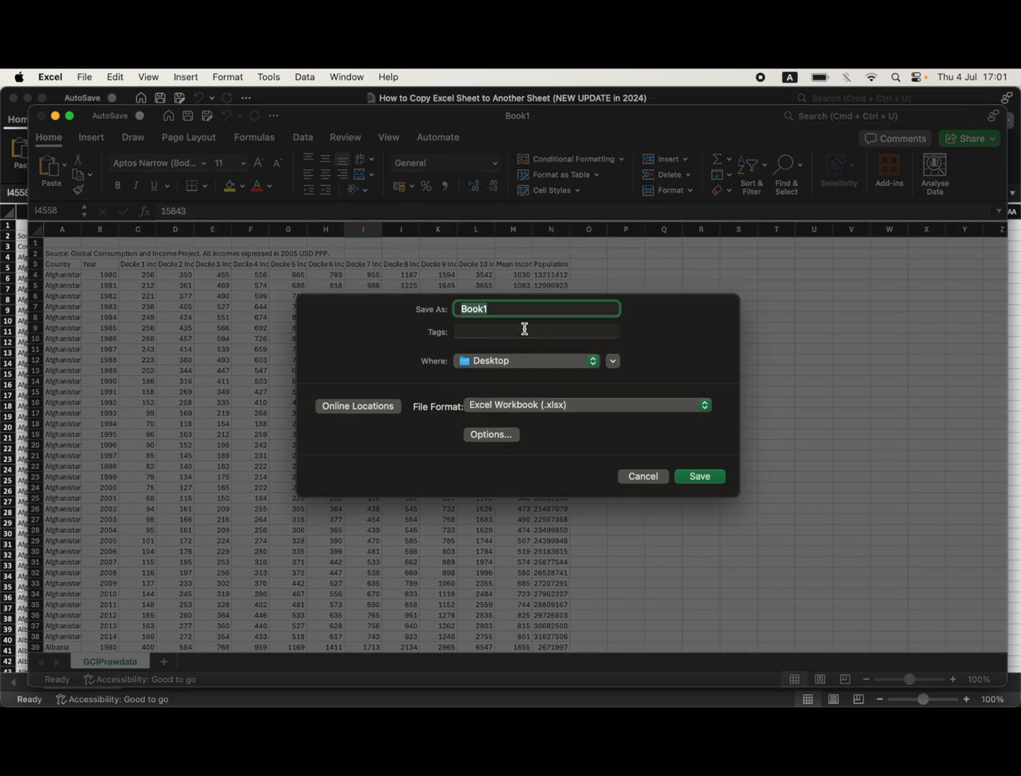
pyautogui.write('Copy')
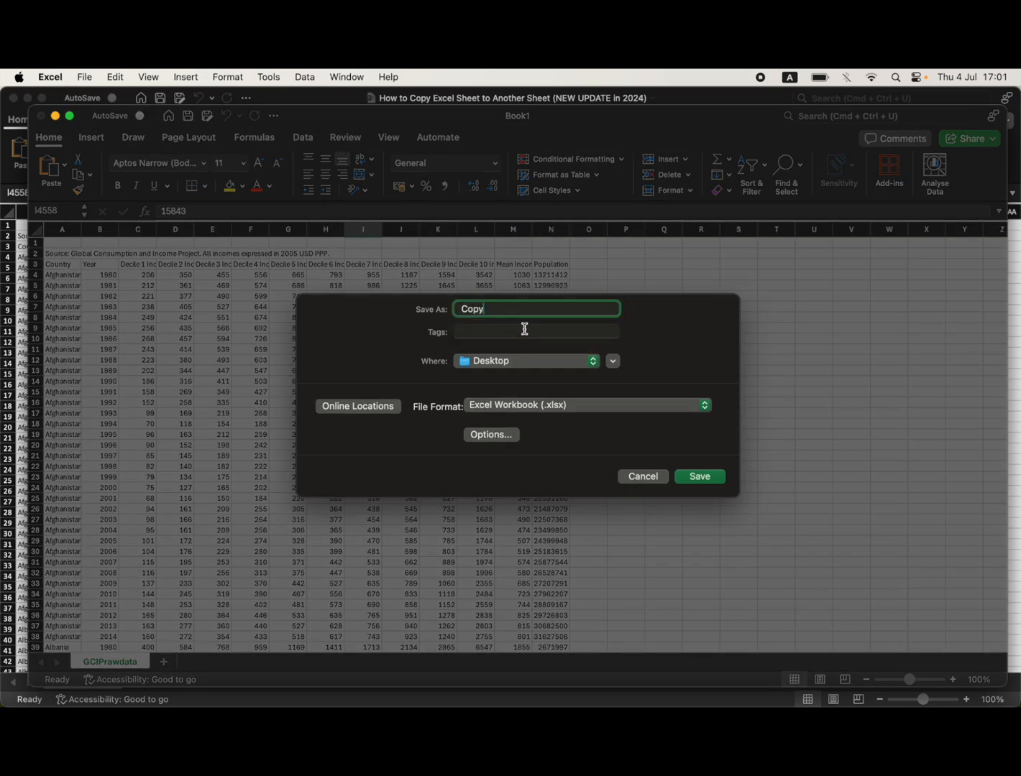
pyautogui.click(698, 476)
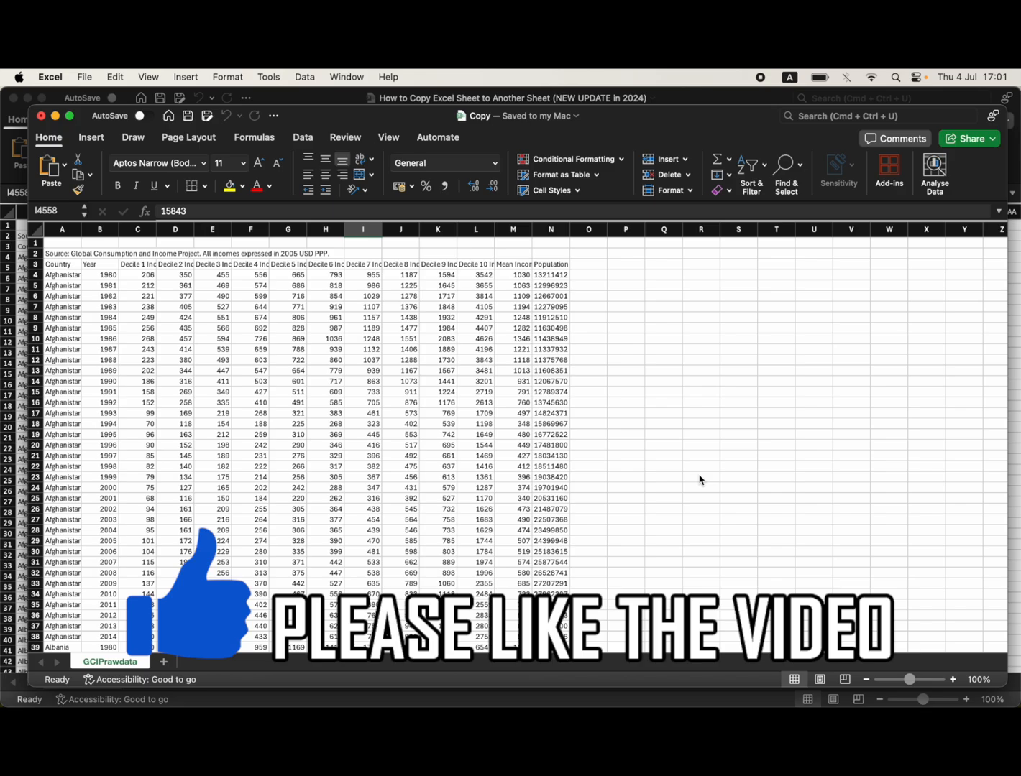
pyautogui.moveTo(495, 178)
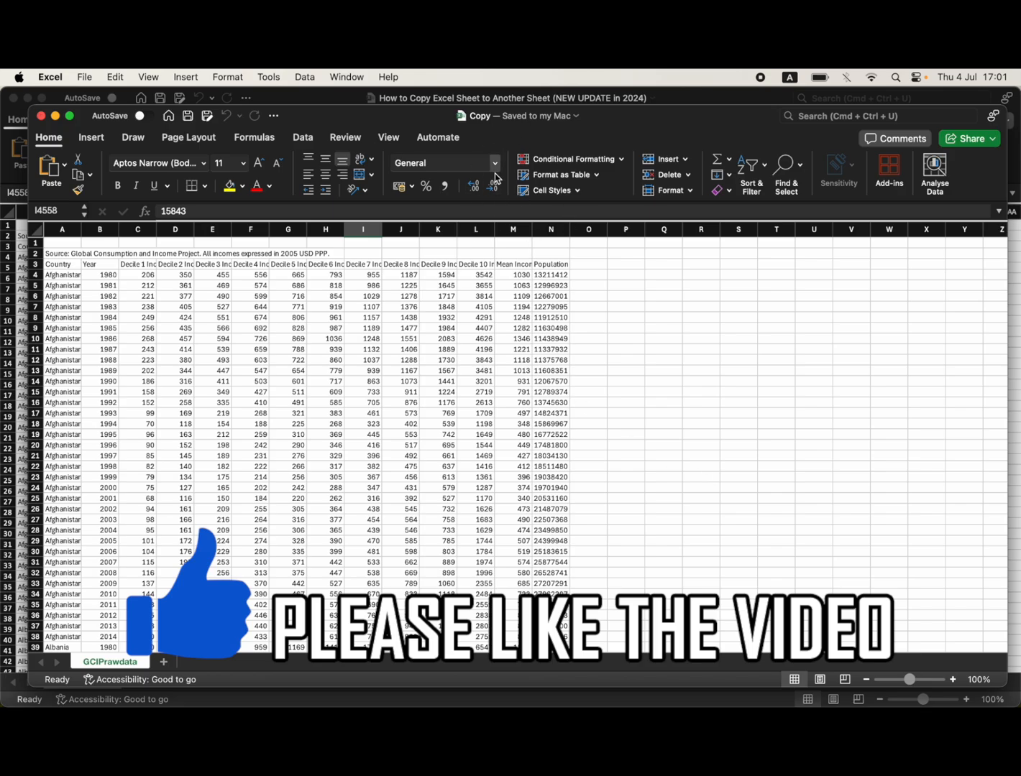